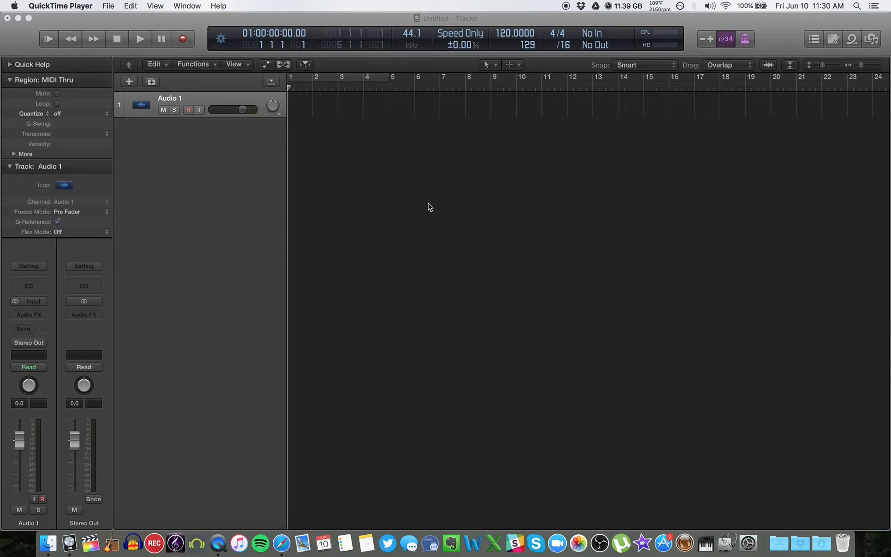
mouse_move(435, 174)
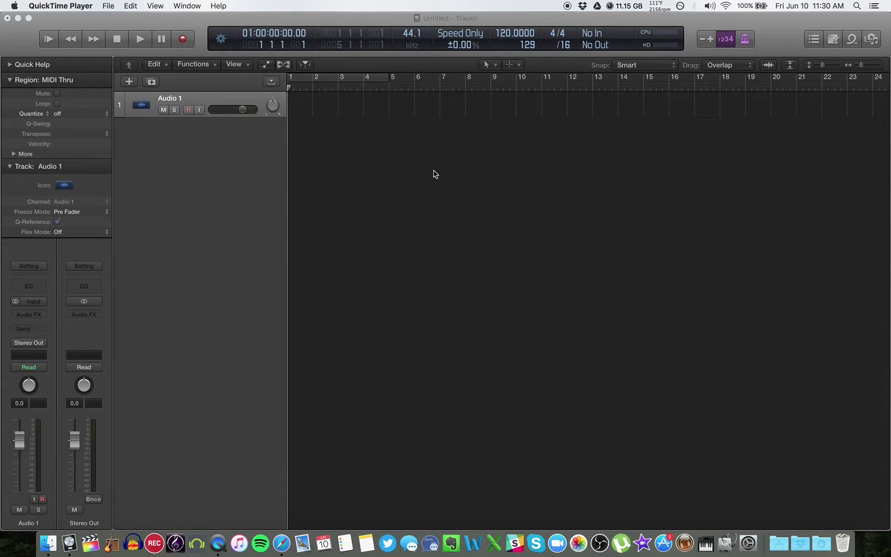
mouse_move(469, 160)
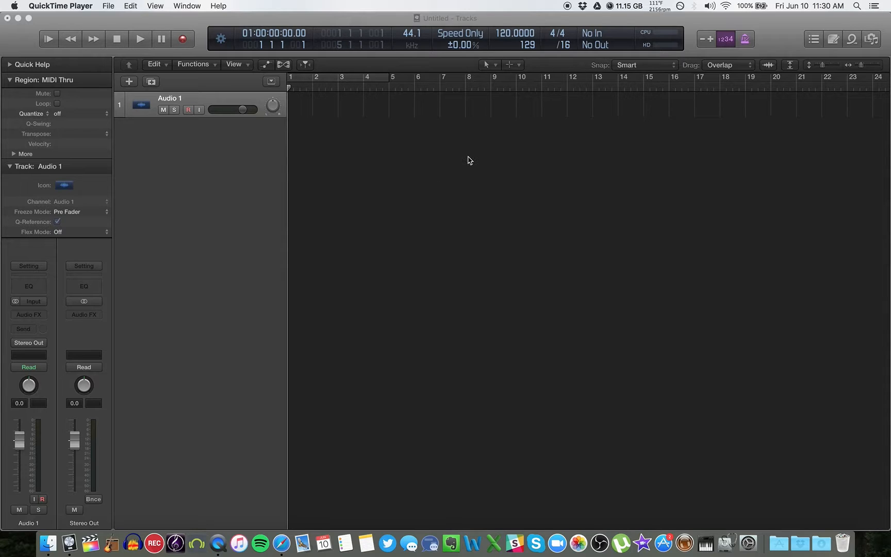
mouse_move(671, 250)
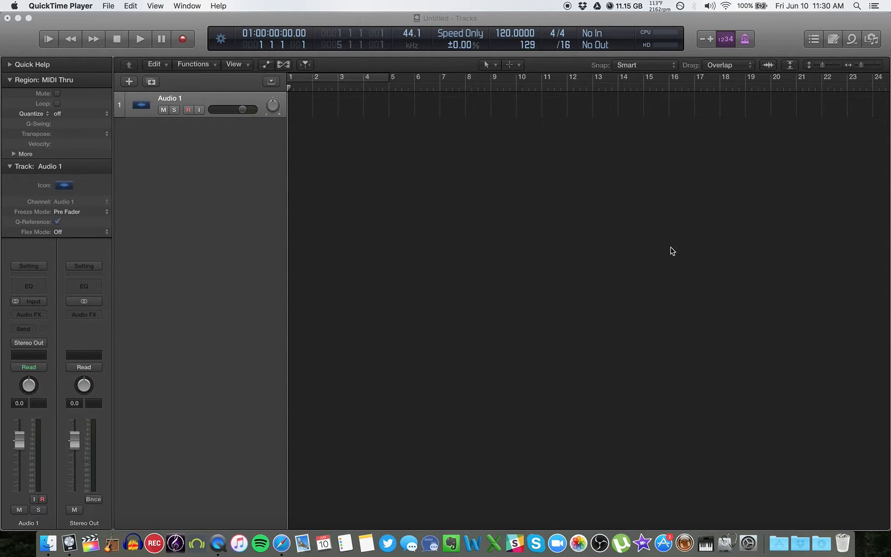
mouse_move(599, 238)
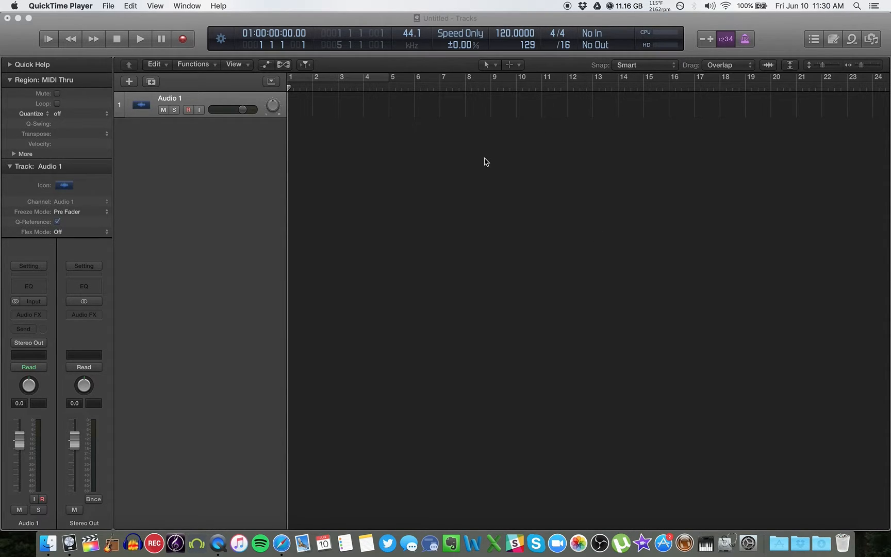
mouse_move(485, 140)
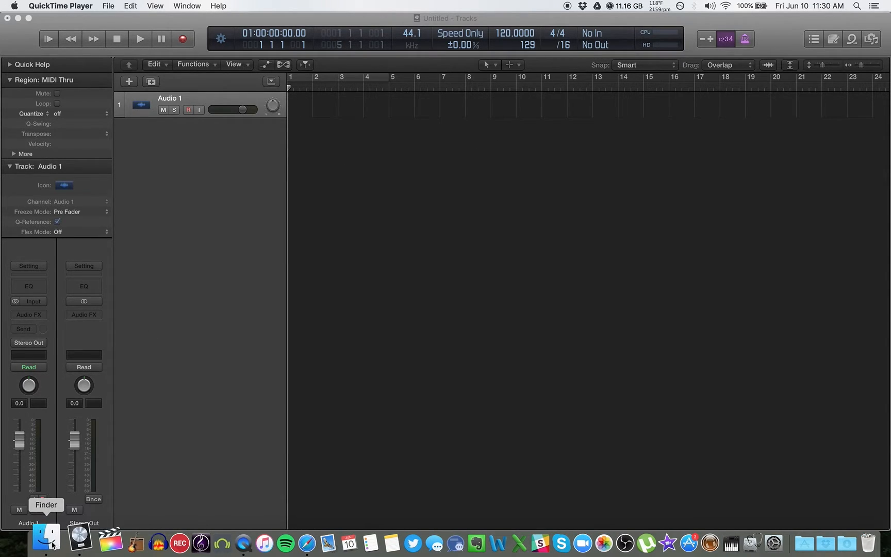
Browse to the Podcast Masters folder in Finder and enter a podcast project folder
click(44, 544)
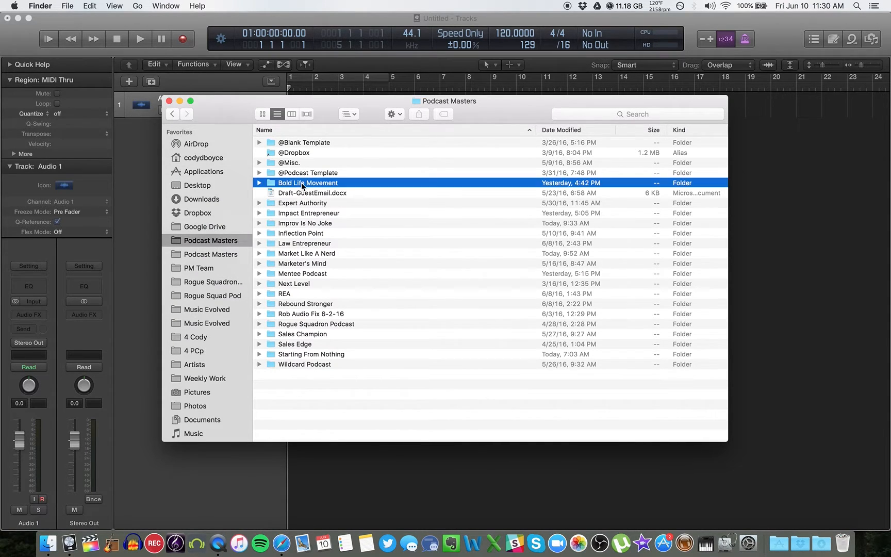
double_click(307, 182)
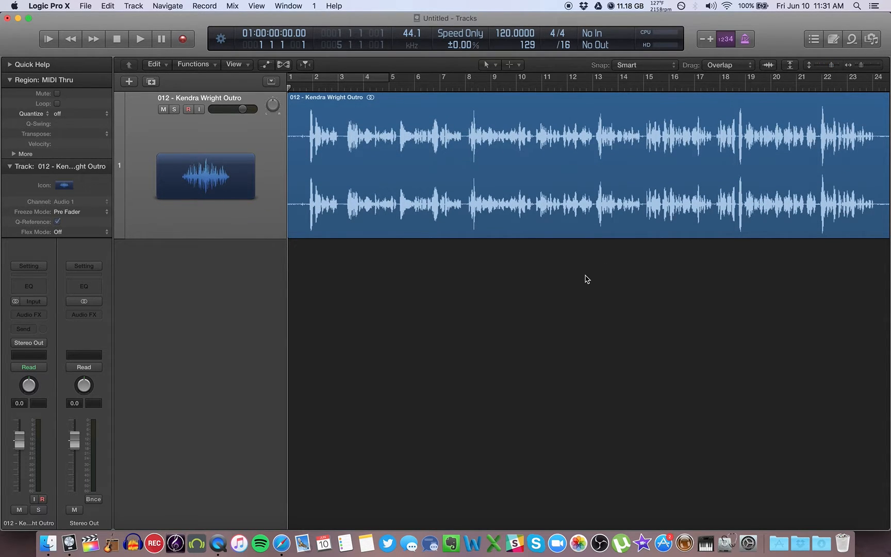
mouse_move(552, 281)
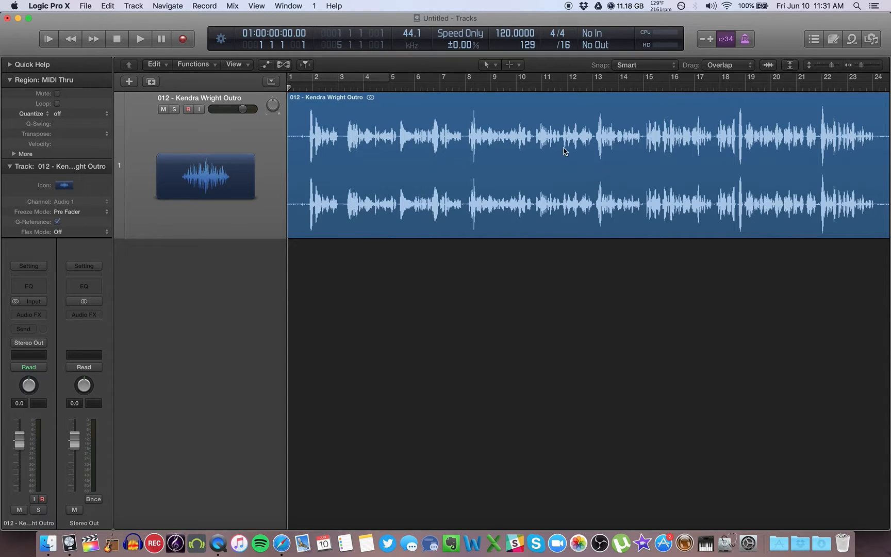
mouse_move(538, 70)
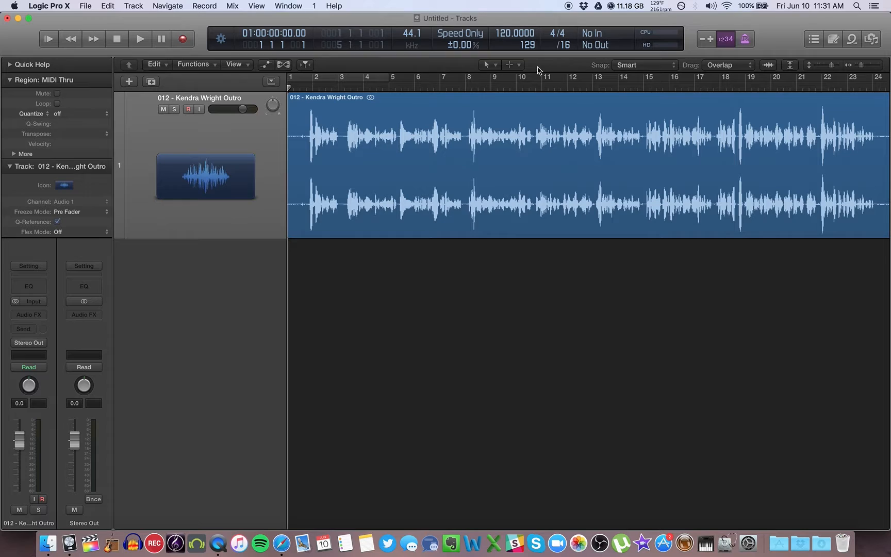
mouse_move(510, 53)
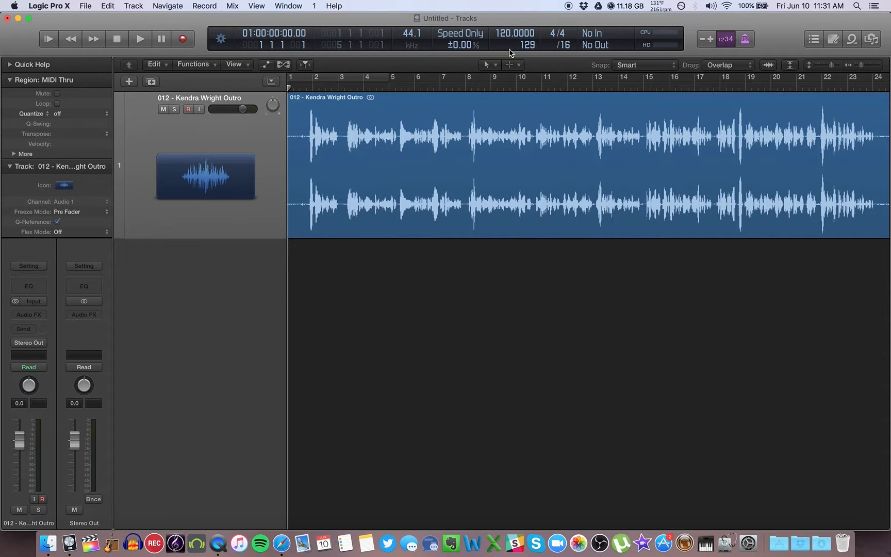
mouse_move(480, 64)
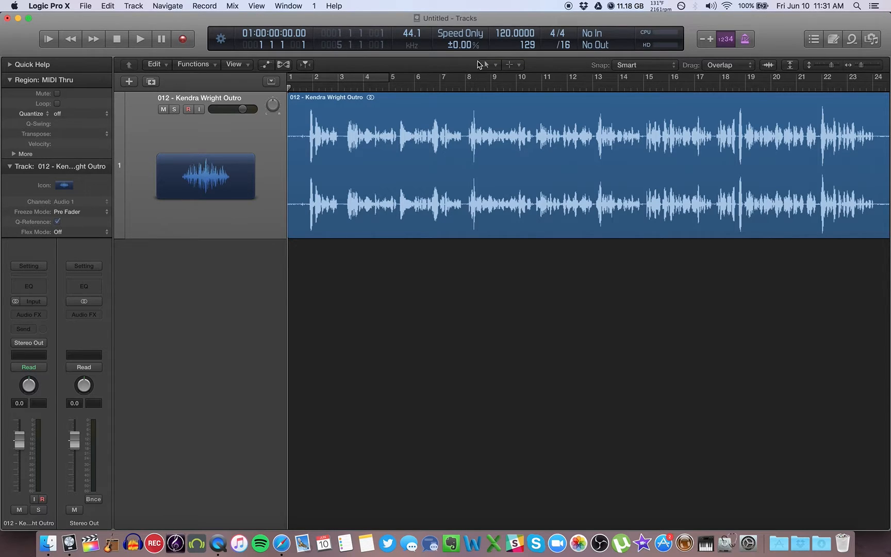
mouse_move(497, 66)
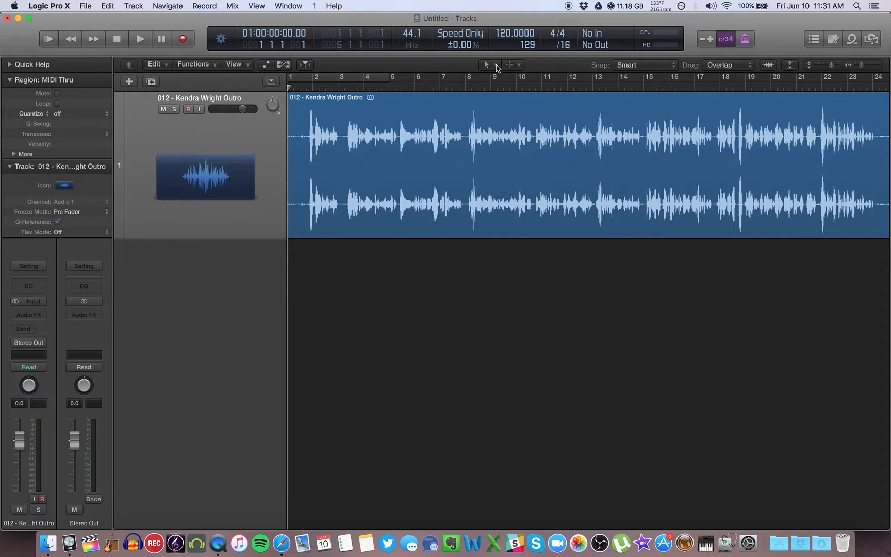
click(493, 64)
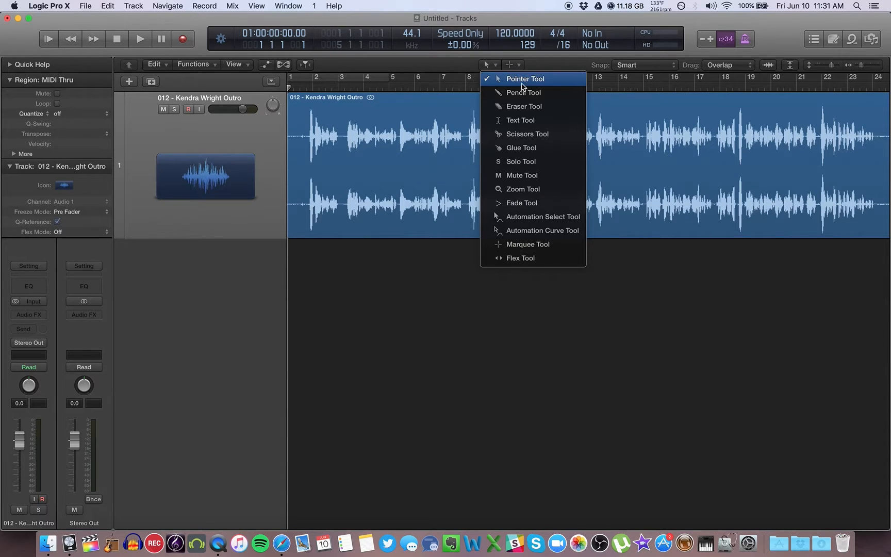
mouse_move(542, 93)
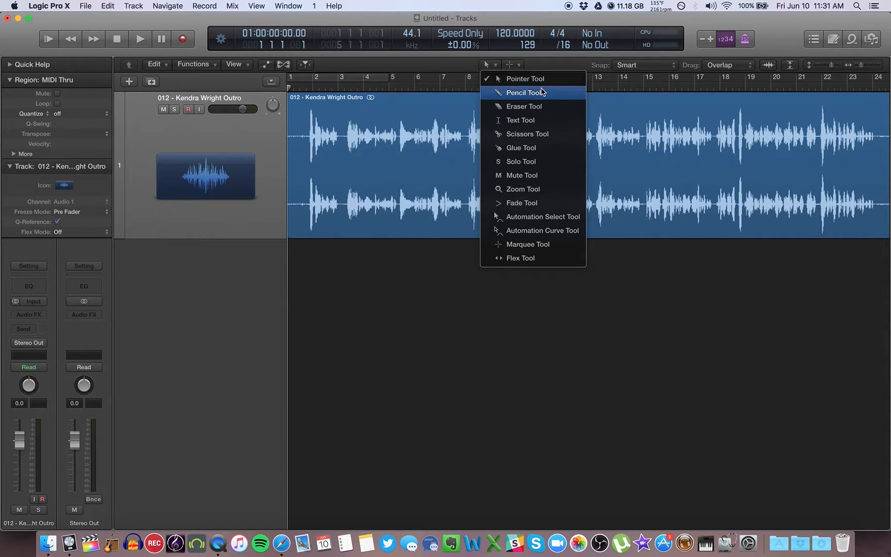
mouse_move(542, 257)
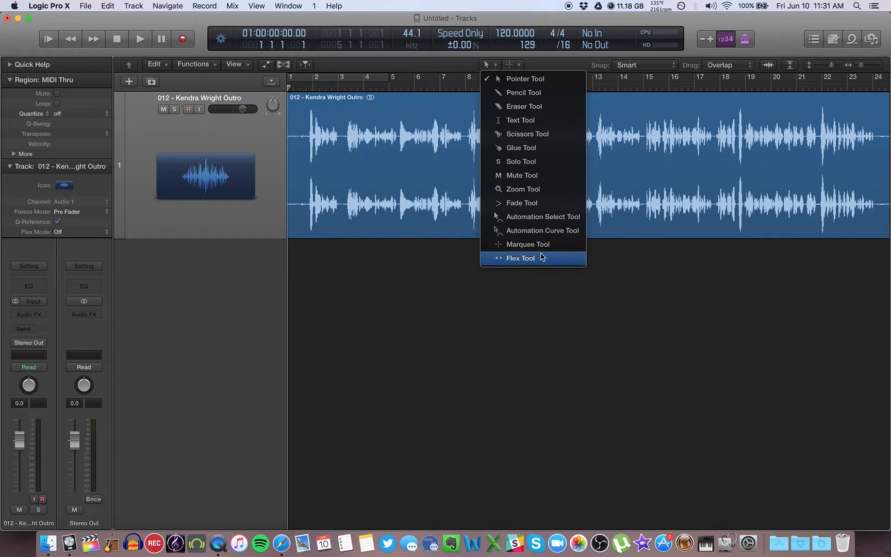
mouse_move(540, 79)
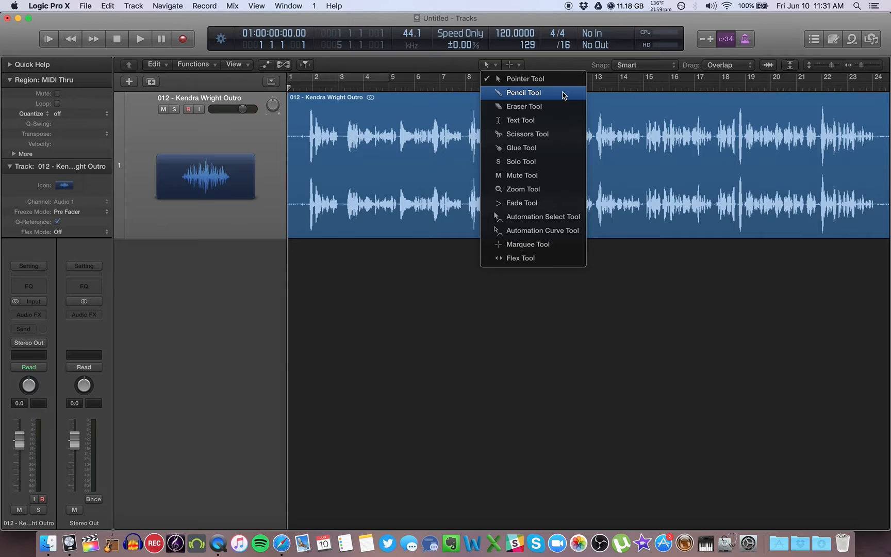
mouse_move(552, 135)
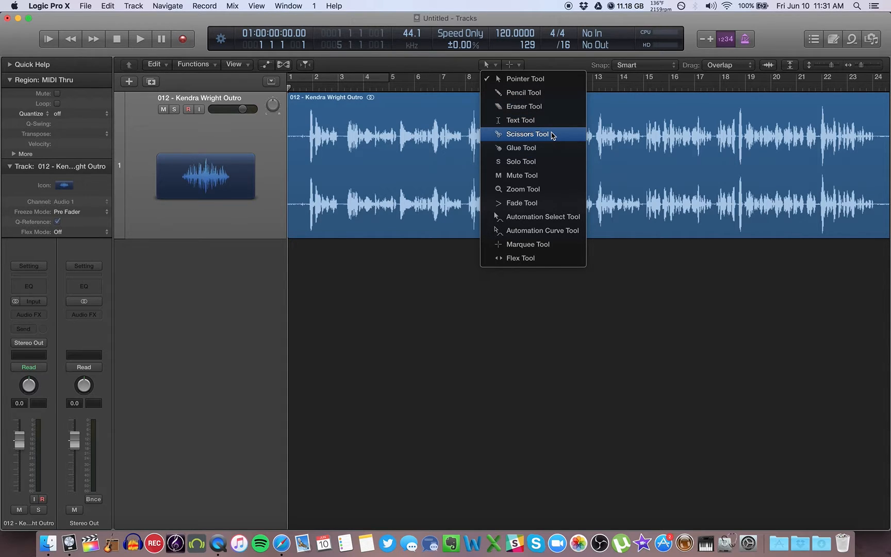
mouse_move(544, 162)
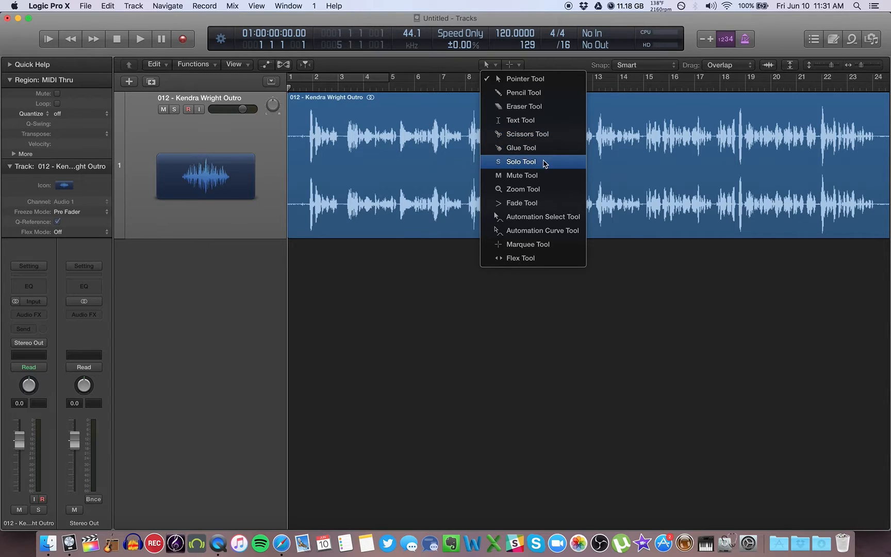
mouse_move(545, 217)
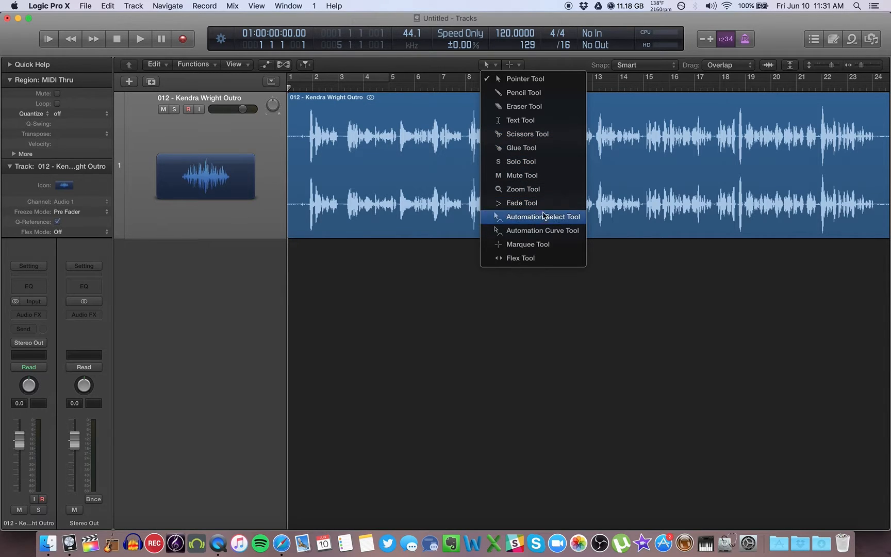
mouse_move(542, 244)
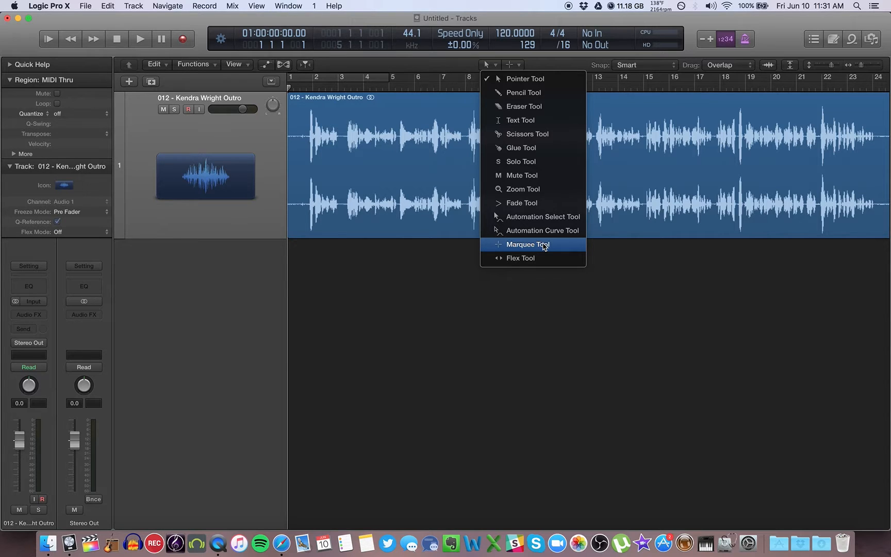
mouse_move(539, 90)
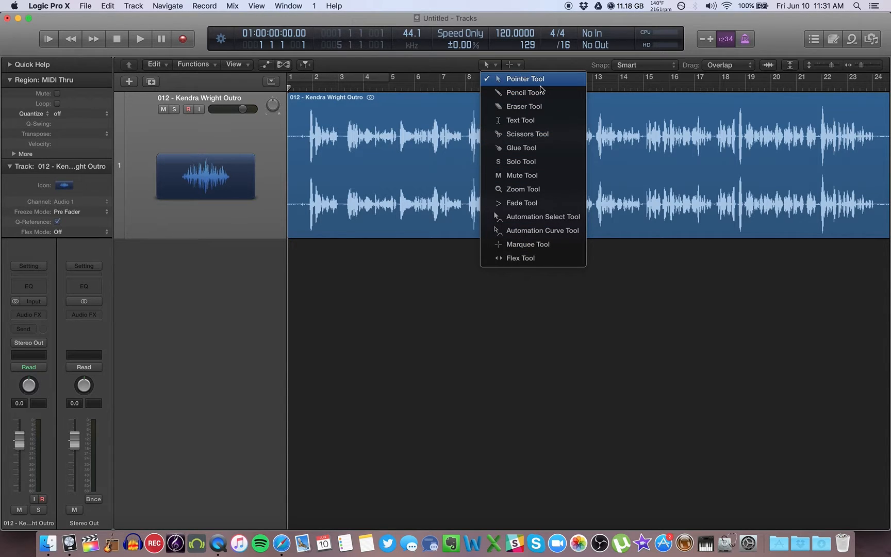
click(524, 78)
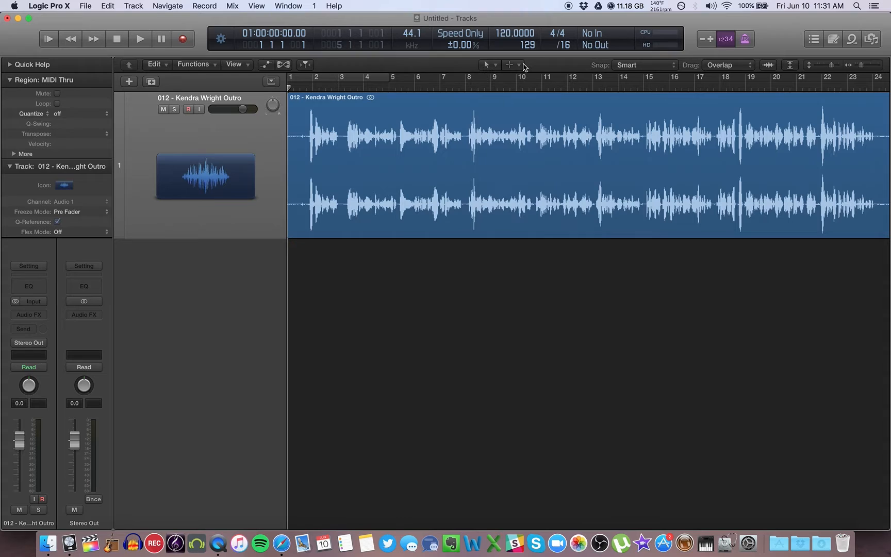
click(520, 64)
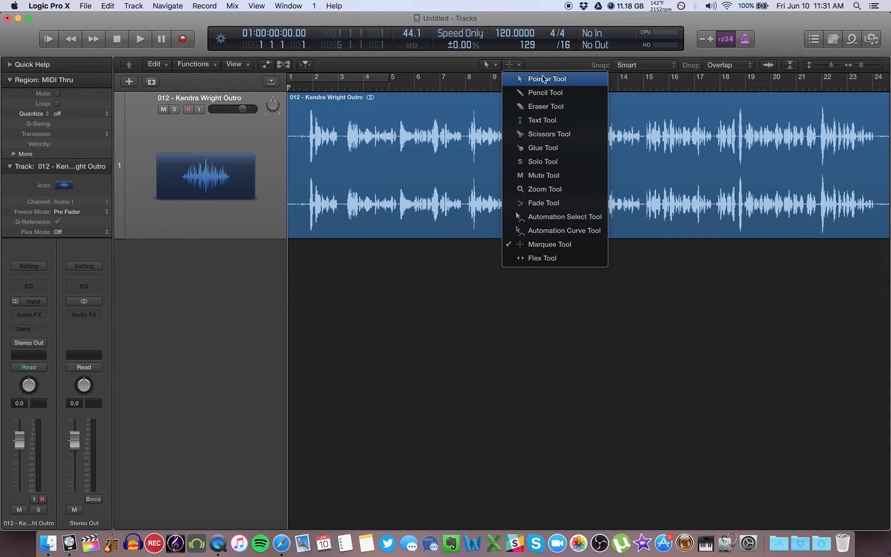
mouse_move(540, 244)
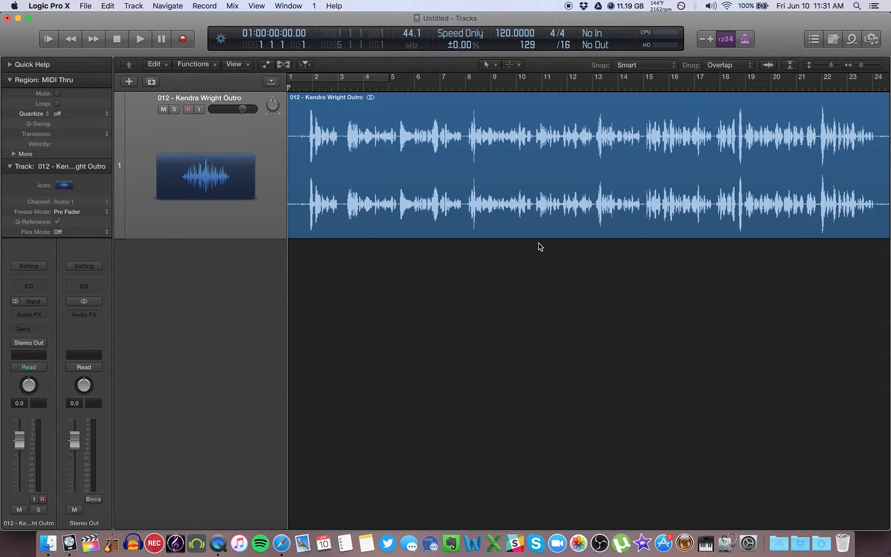
mouse_move(519, 66)
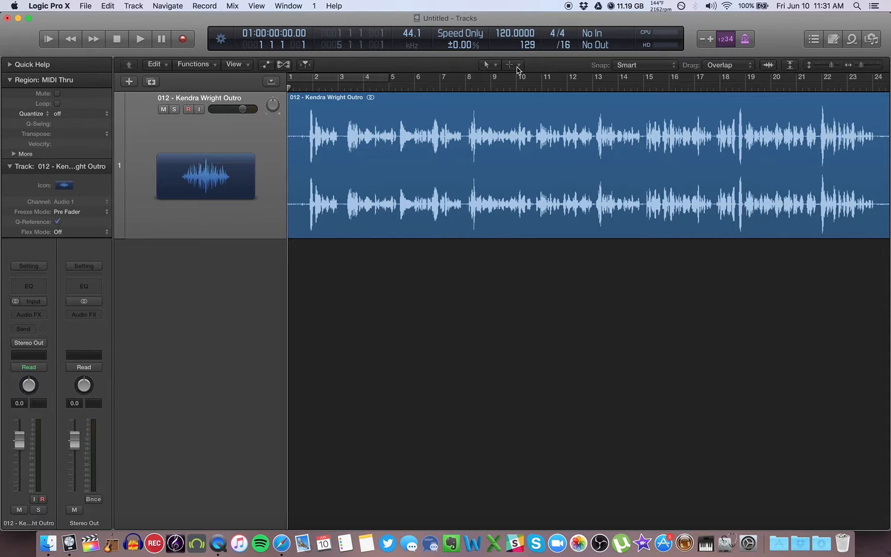
mouse_move(515, 172)
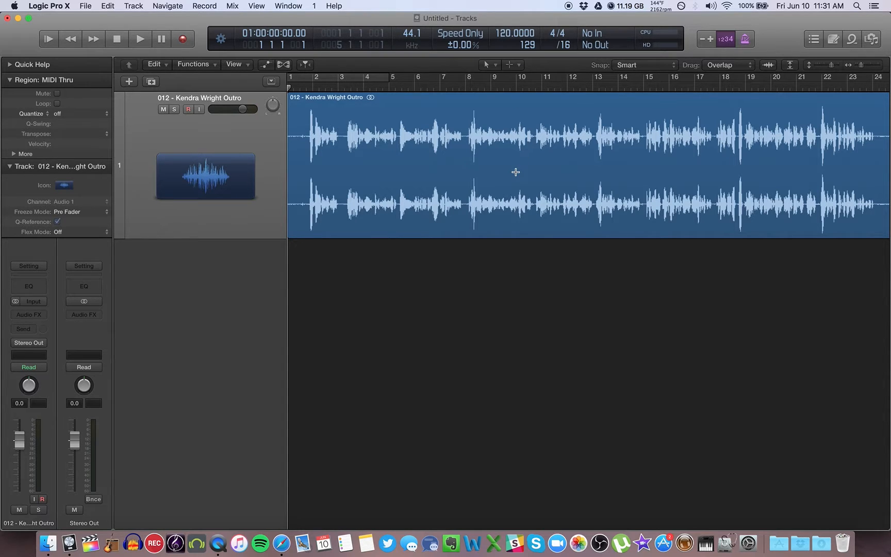
mouse_move(509, 159)
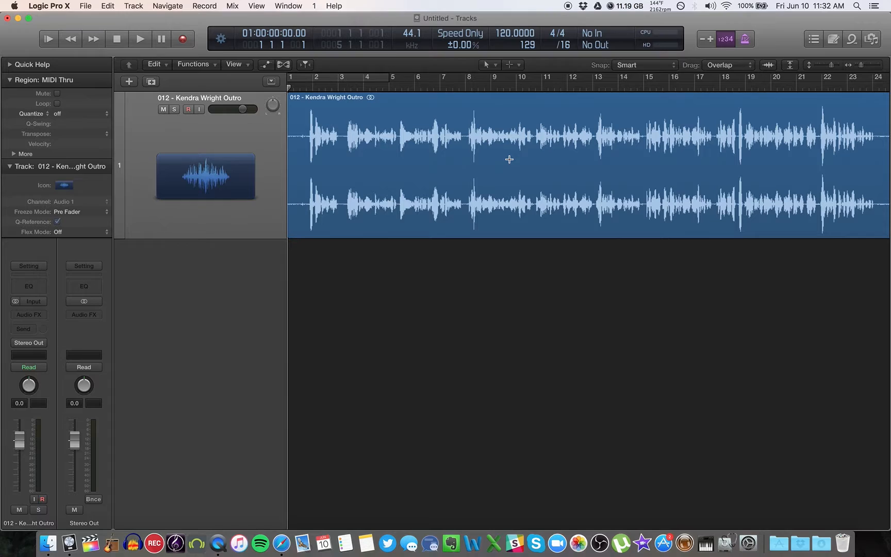
mouse_move(465, 130)
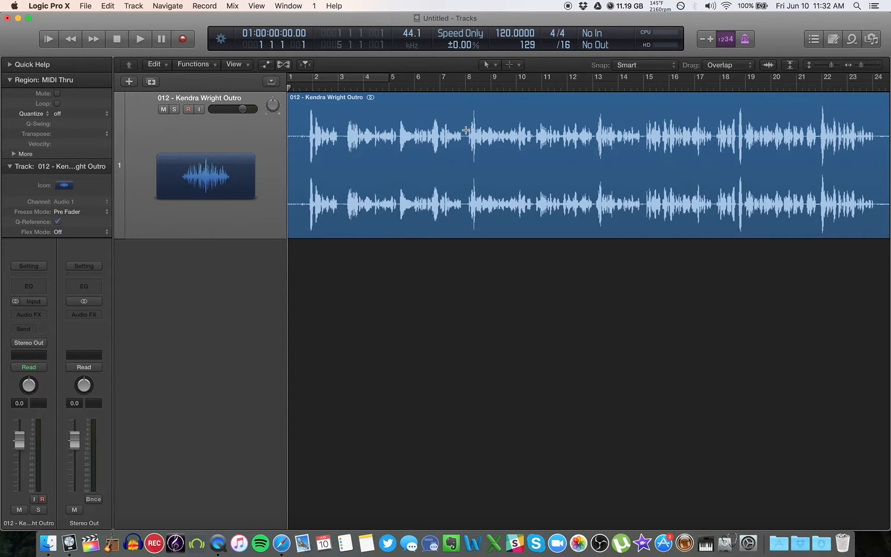
Marquee-select bars 8–13 of the region to cut a gap, then review the Command-click Tool menu unchanged
drag(469, 136, 568, 136)
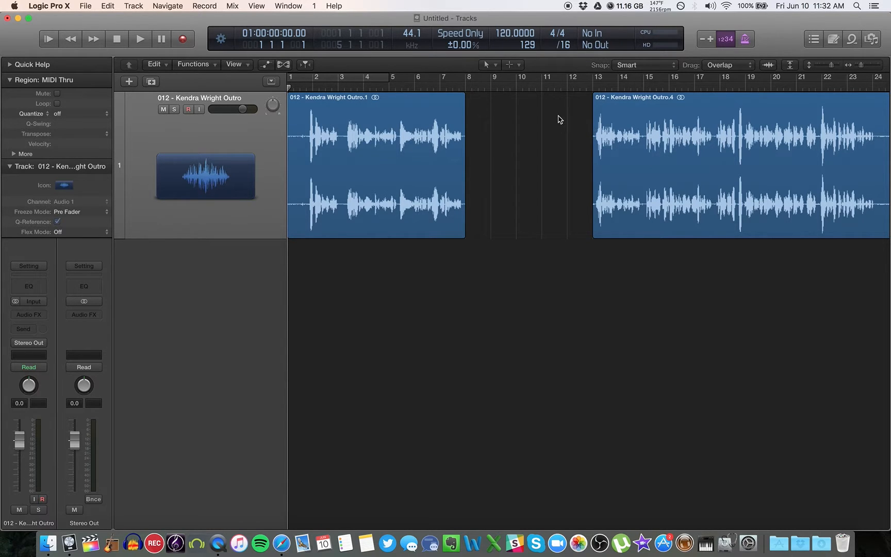
click(518, 64)
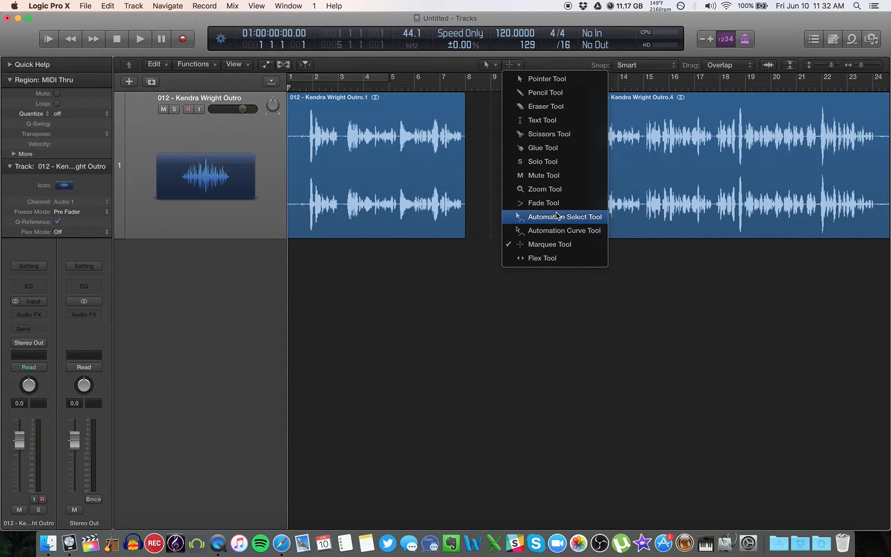
click(565, 216)
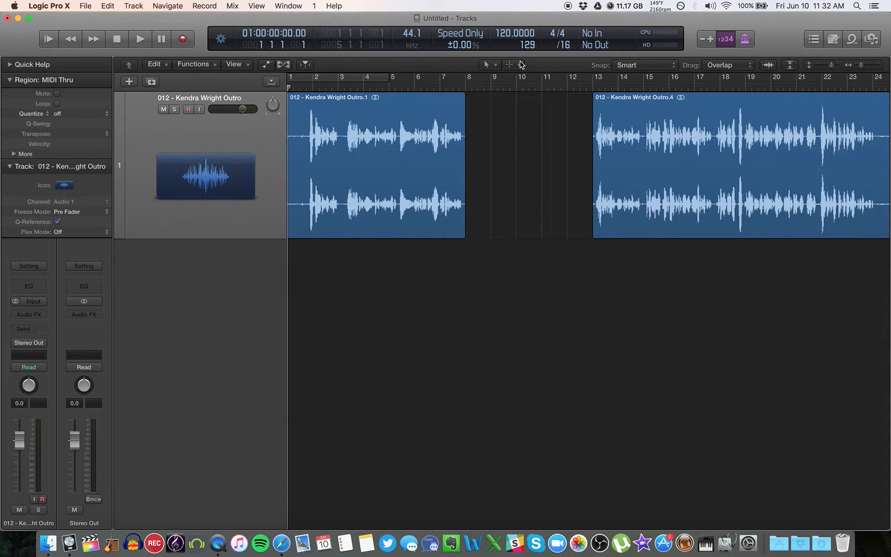
mouse_move(548, 67)
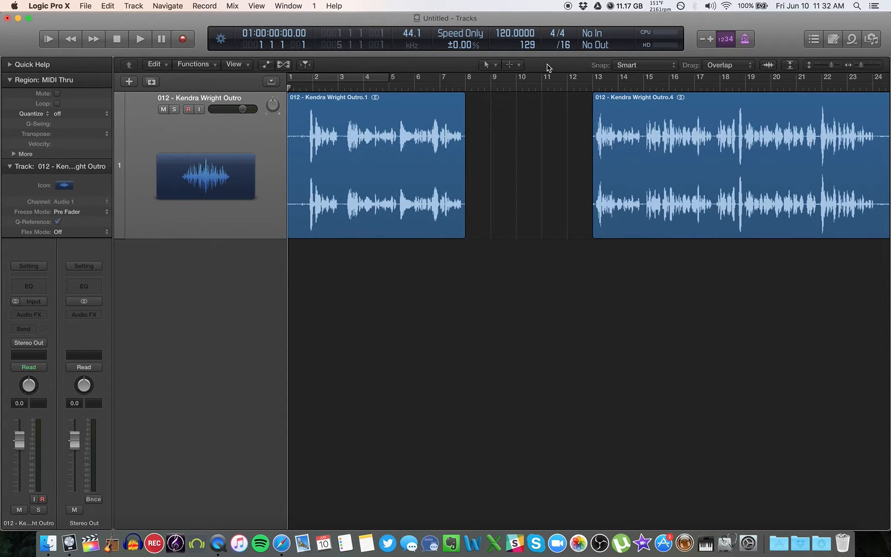